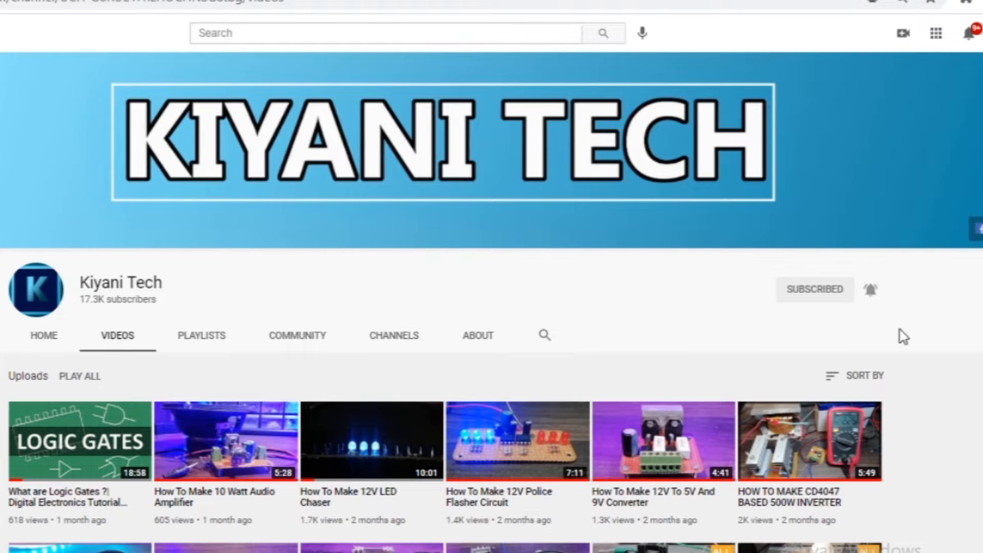
Open the Kiyani Tech LED chaser video and scroll down to its description
left_click(371, 441)
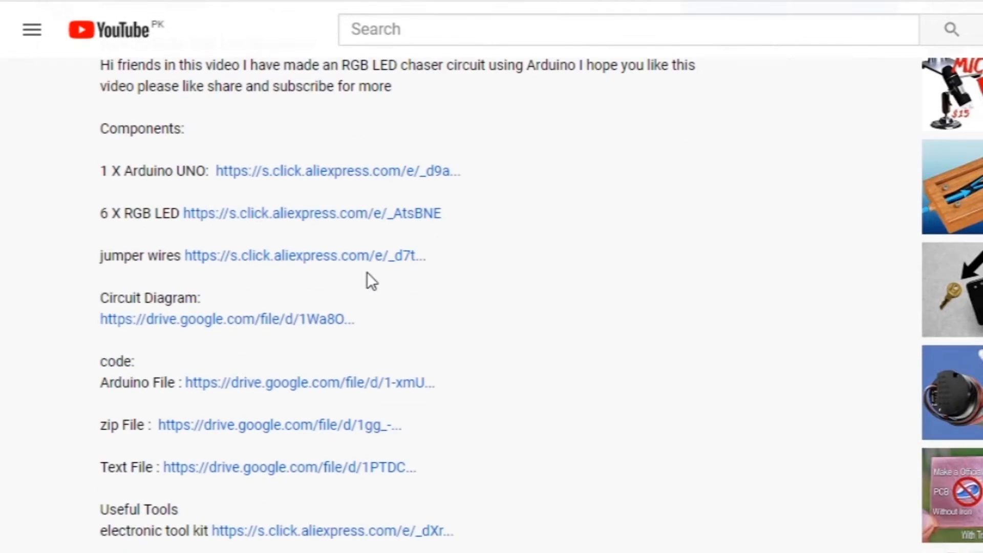
scroll("down", 3)
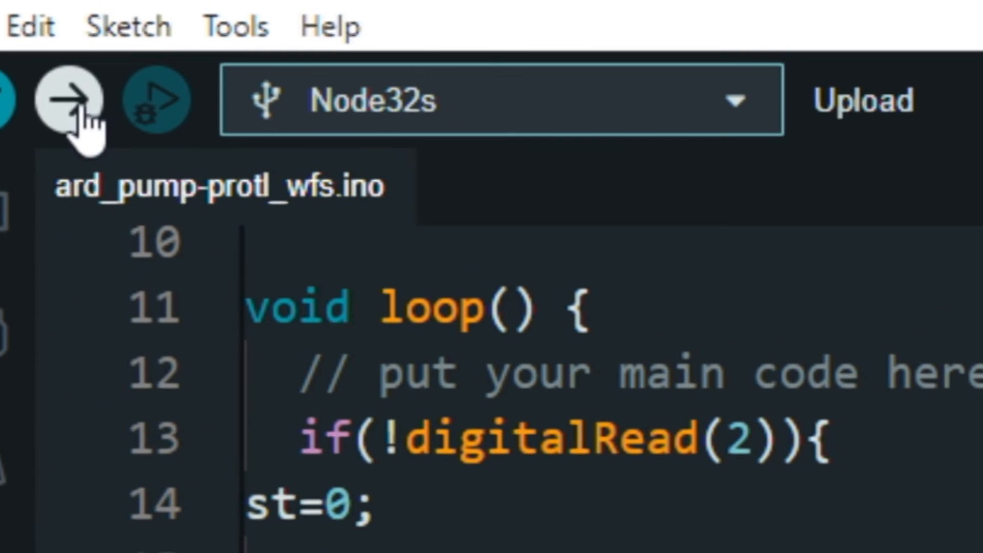
Upload the ard_pump-protl_wfs sketch to the Node32s board
left_click(69, 100)
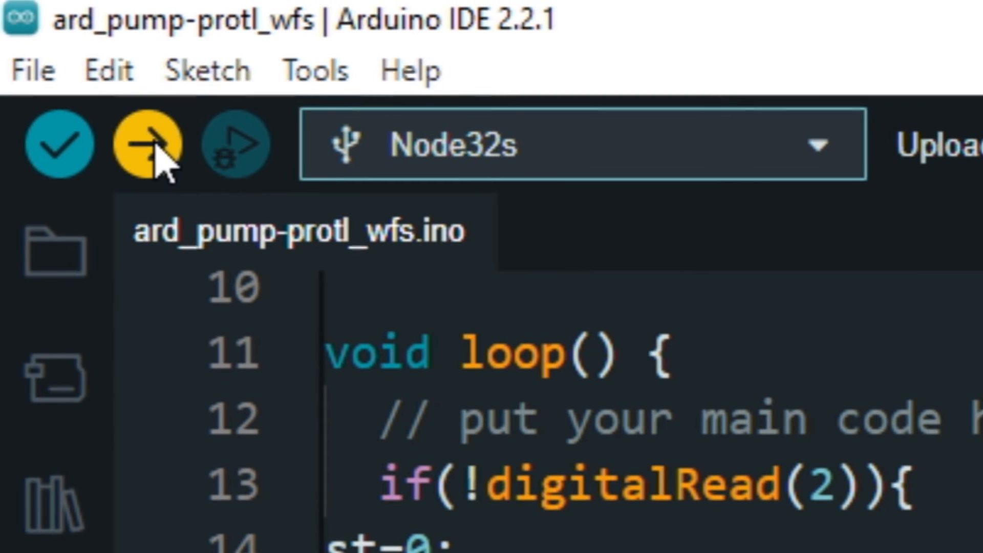